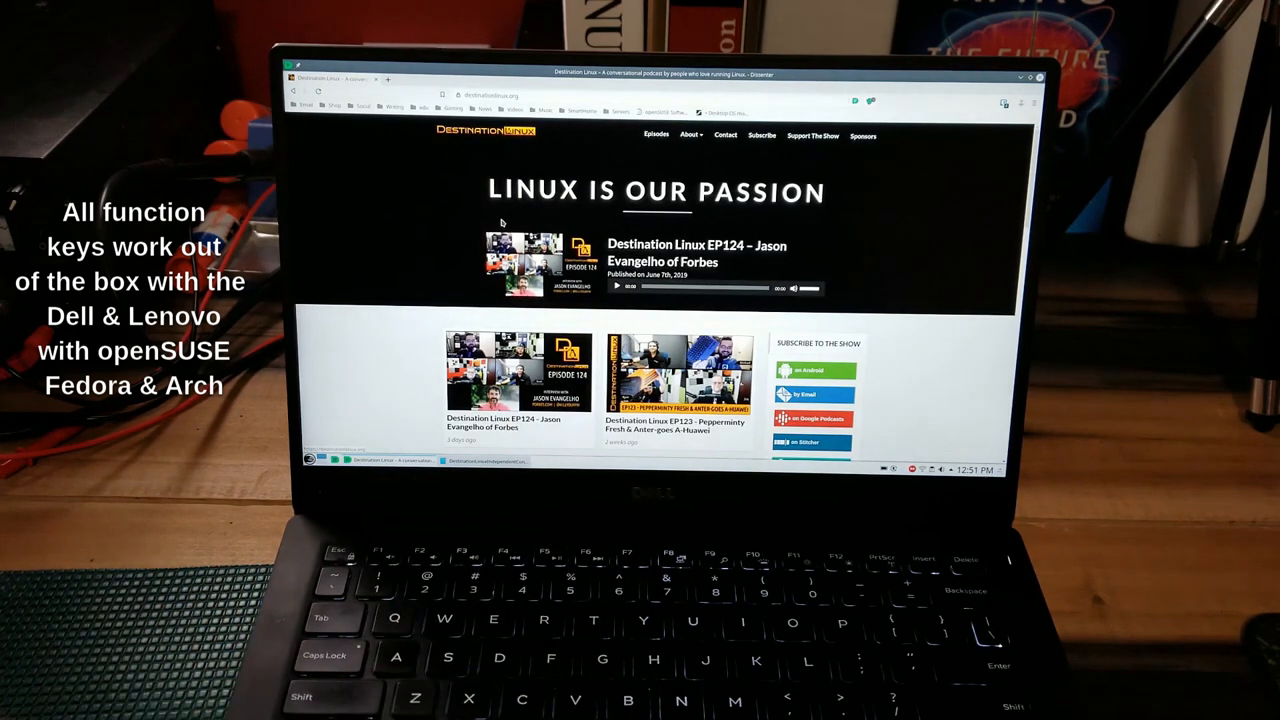
mouse_move(414, 176)
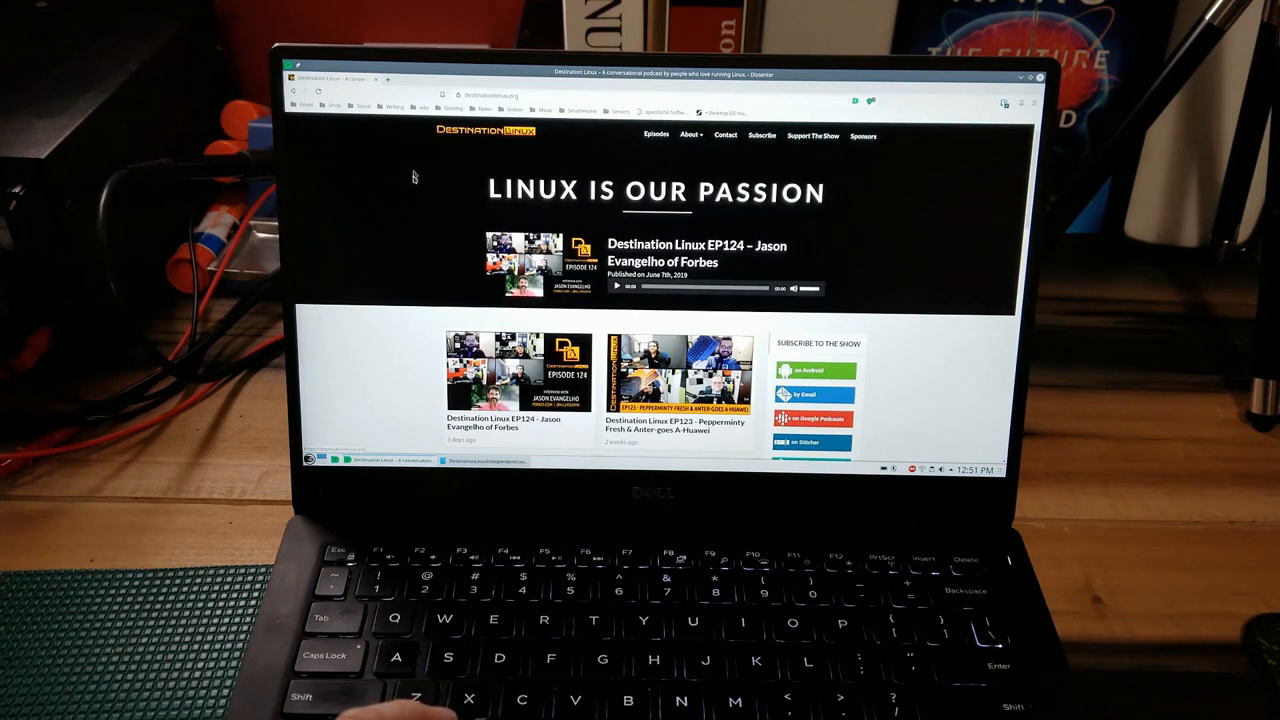
left_click(616, 288)
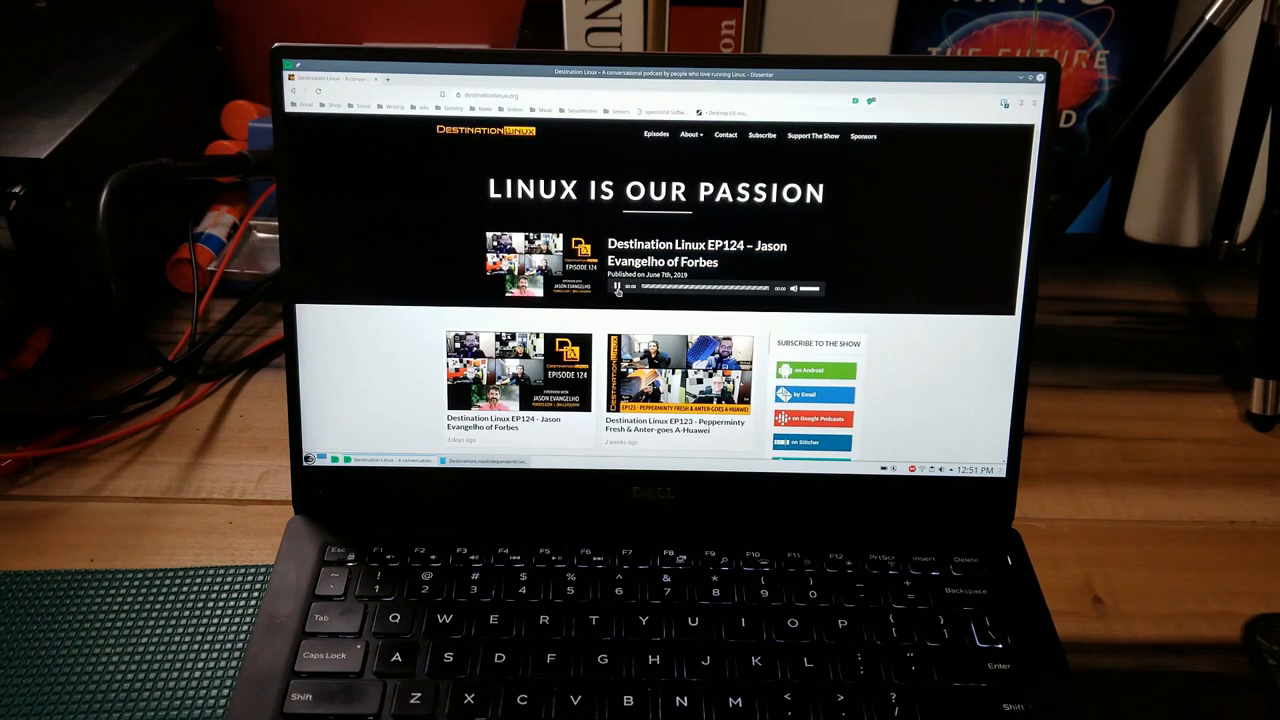
left_click(616, 288)
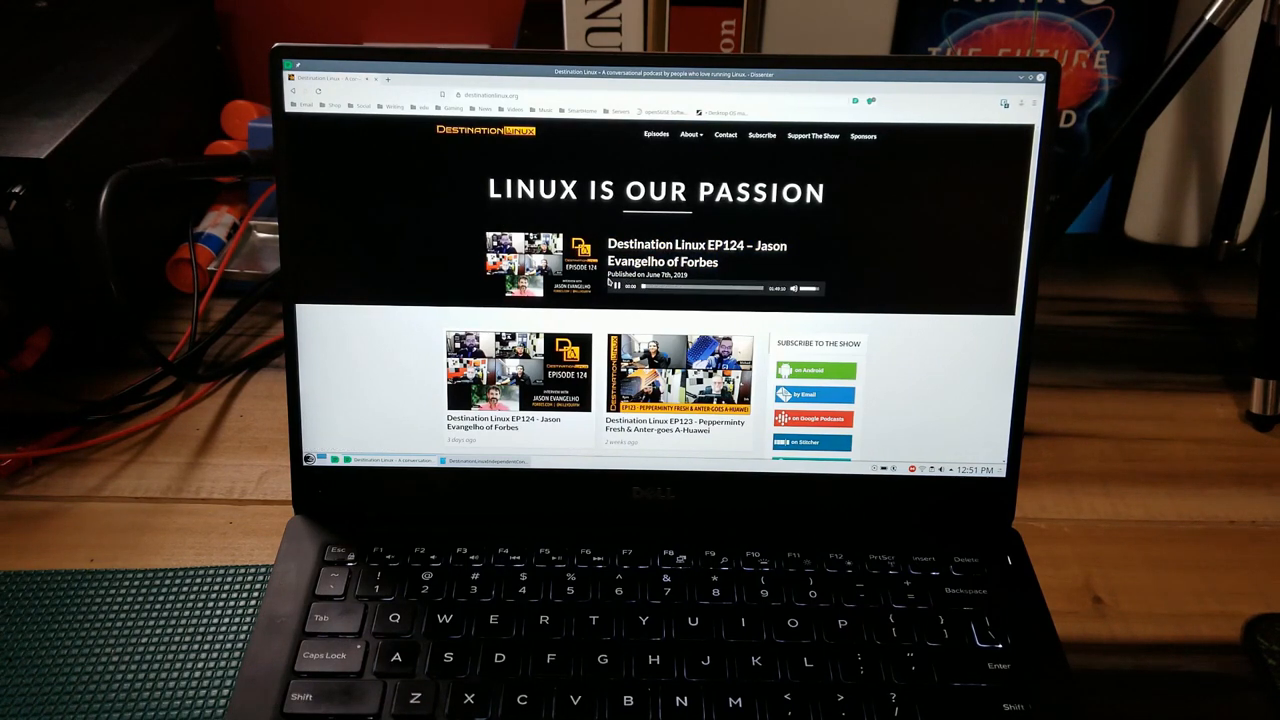
left_click(616, 288)
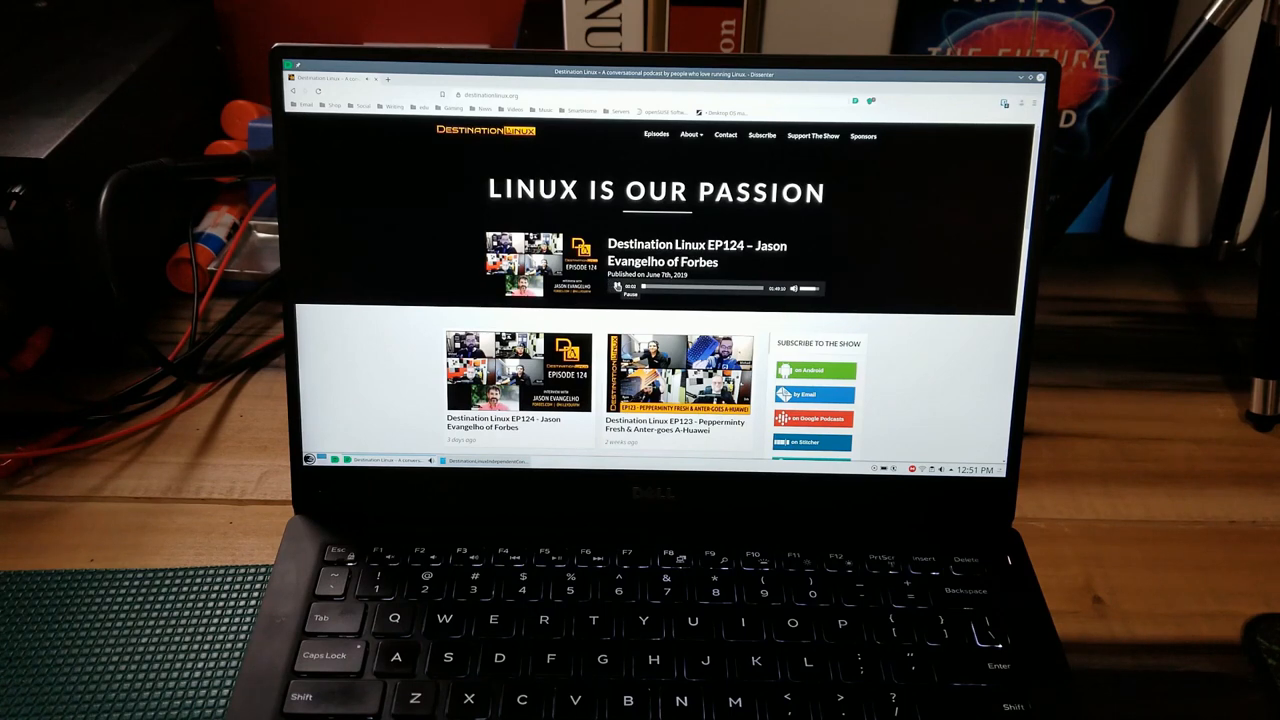
left_click(616, 288)
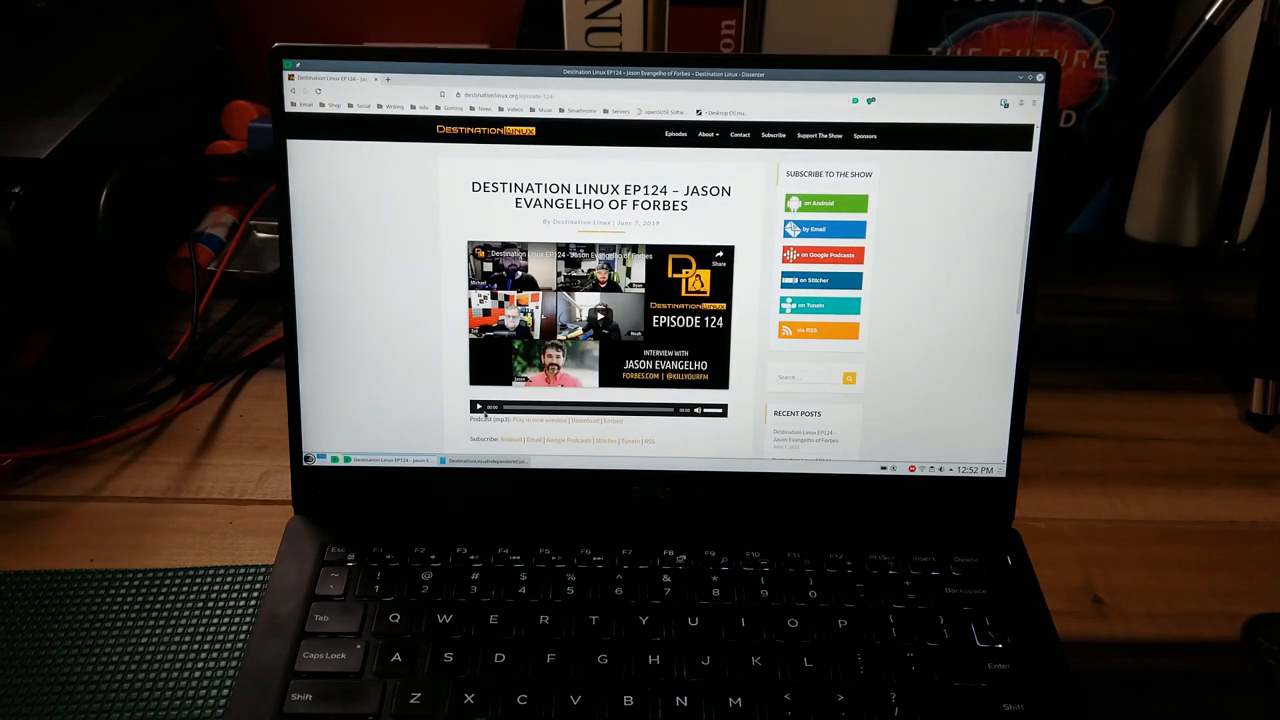
left_click(478, 408)
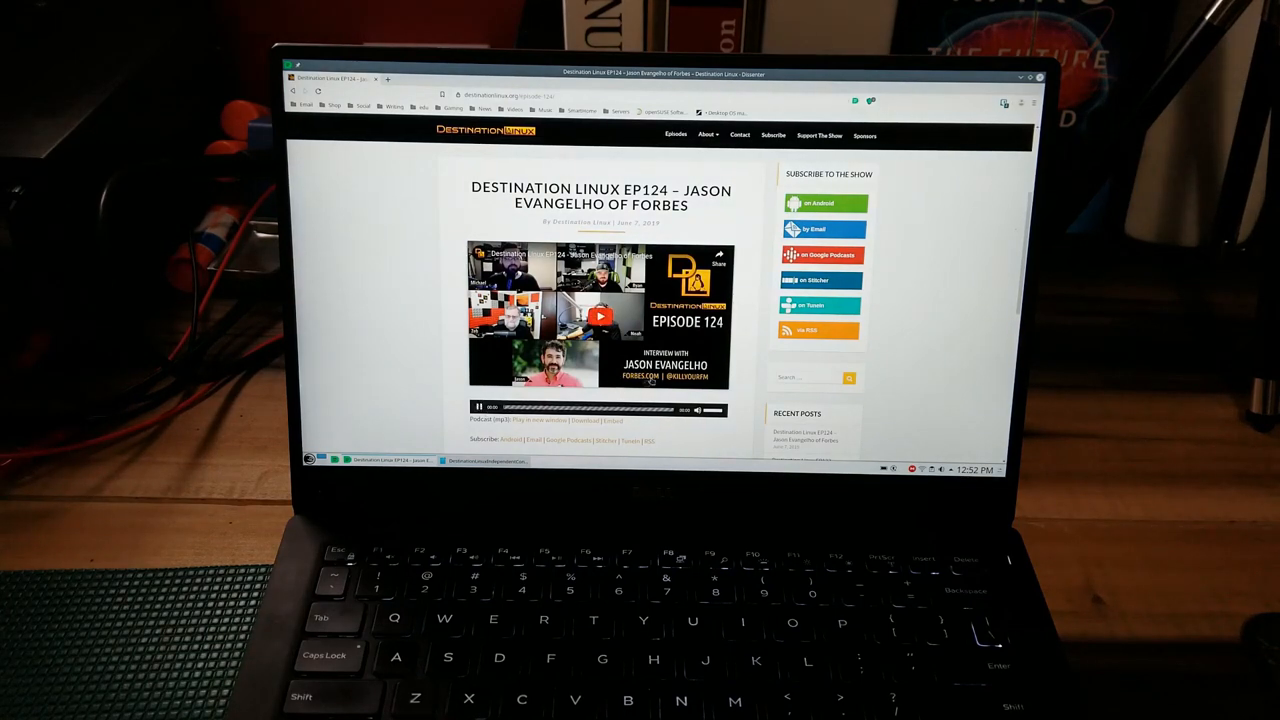